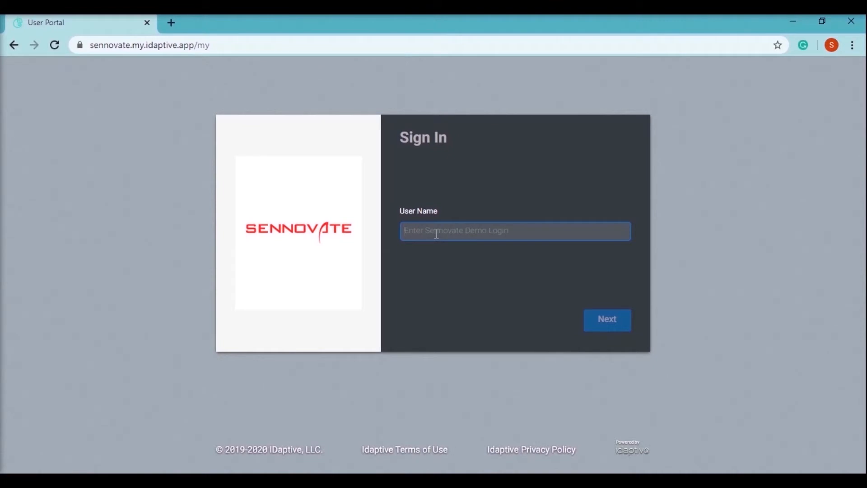
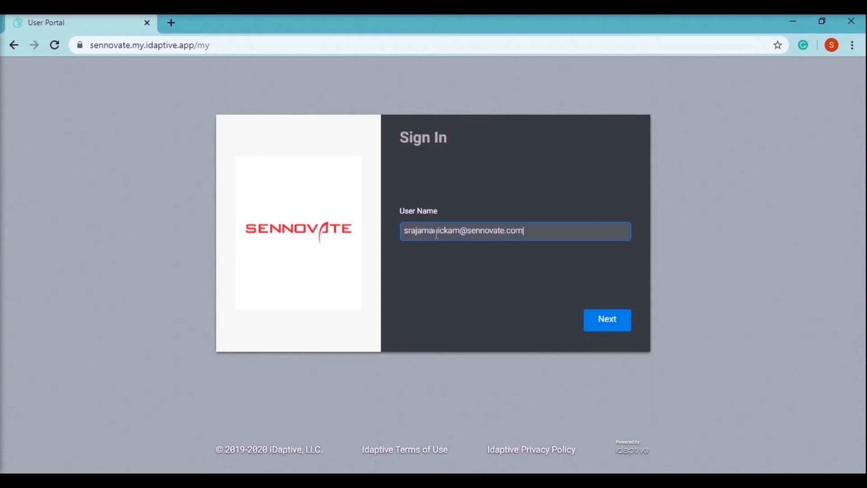
left_click(607, 320)
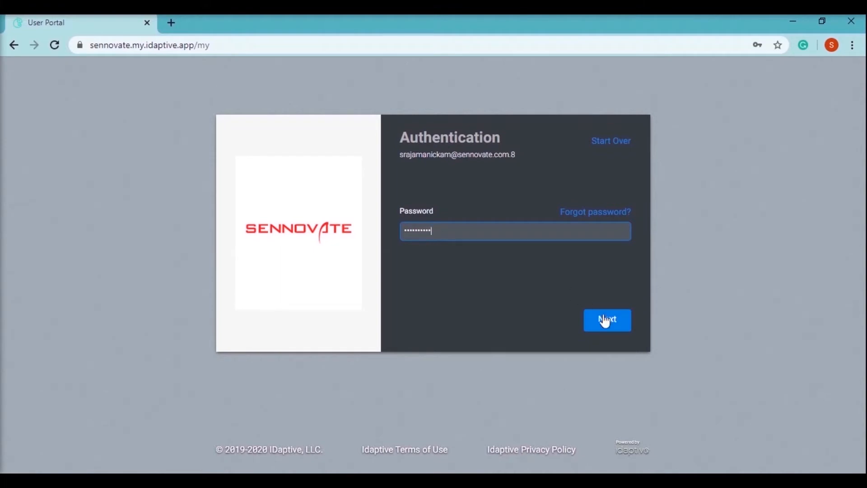
left_click(606, 319)
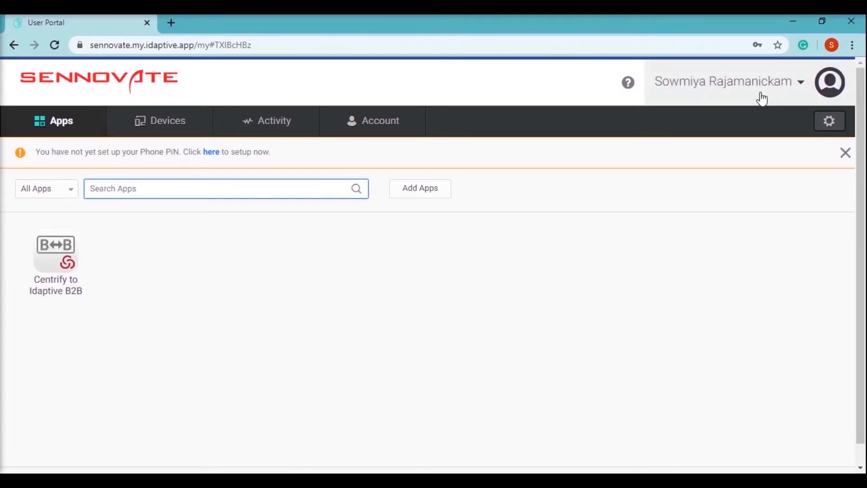
Switch to the Admin Portal and start Add Web Apps from the Web Apps list
left_click(727, 81)
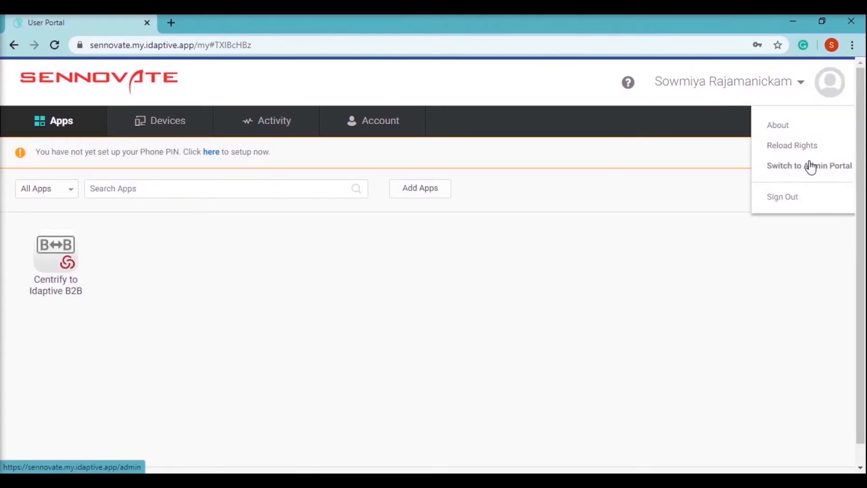
left_click(808, 166)
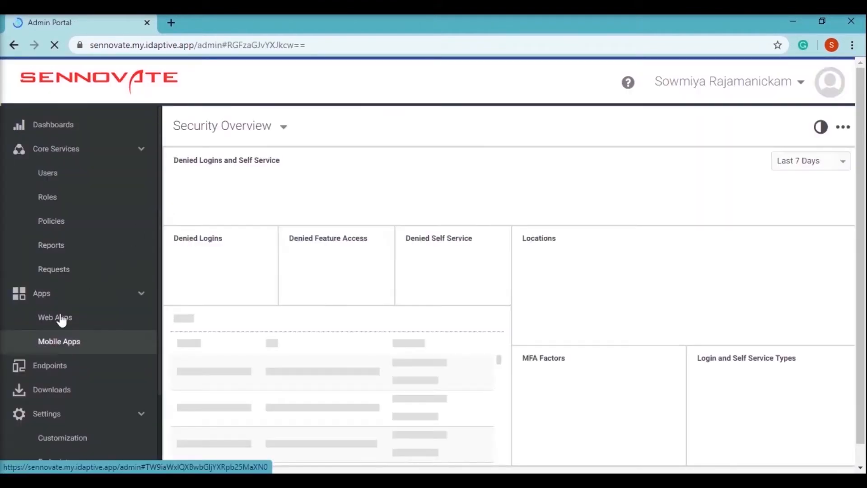
left_click(55, 317)
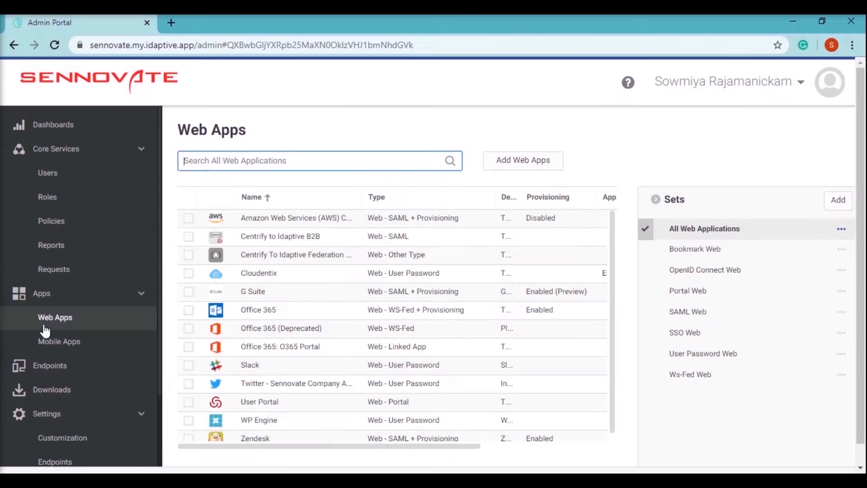
left_click(522, 161)
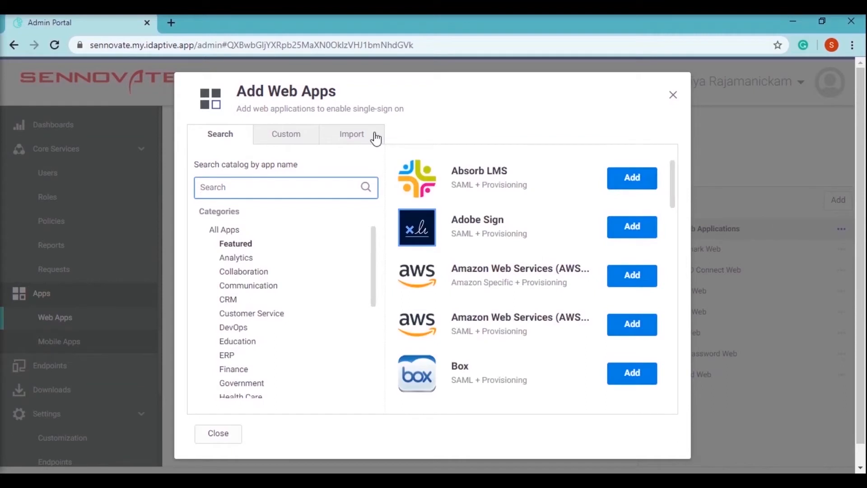
Import the WorkflowMAX app file from the Desktop via the Import upload and finish adding
left_click(352, 134)
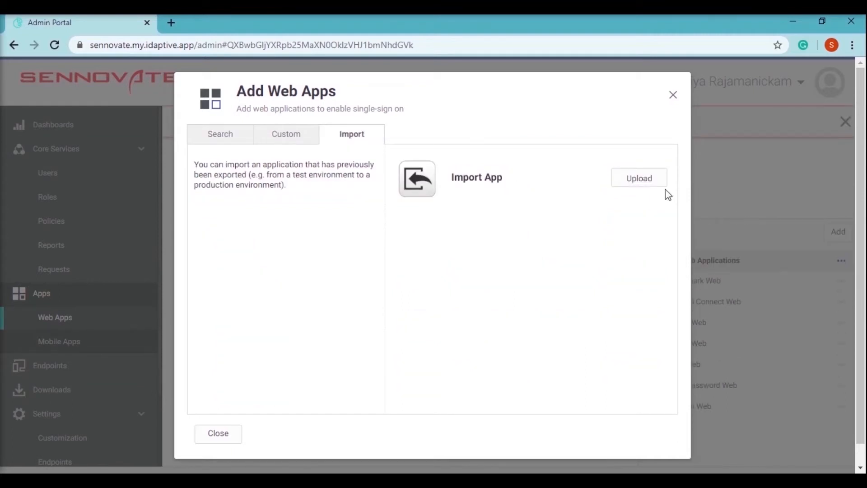
left_click(638, 178)
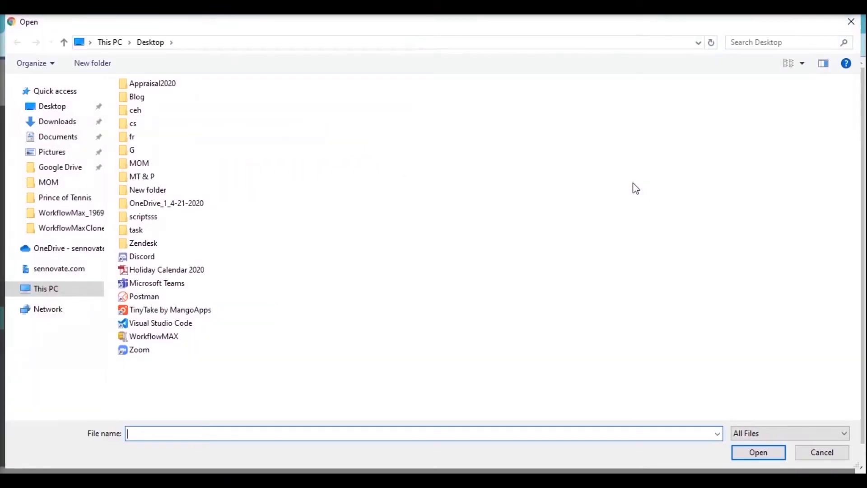
left_click(52, 106)
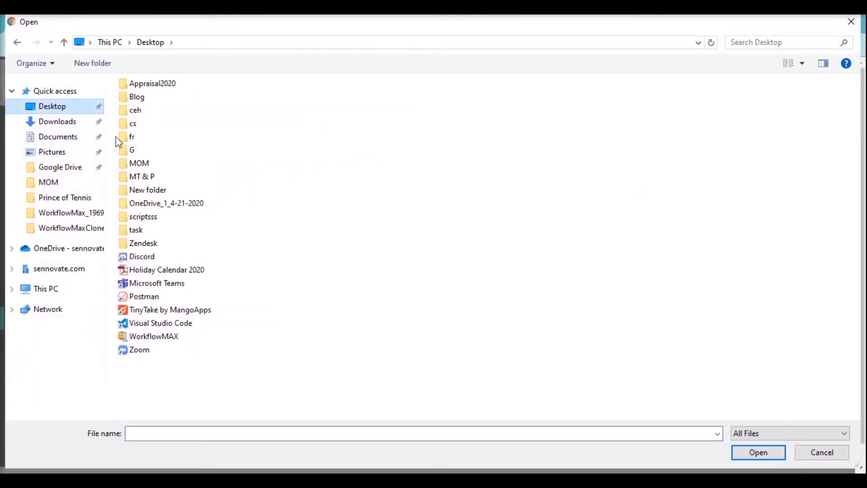
left_click(153, 336)
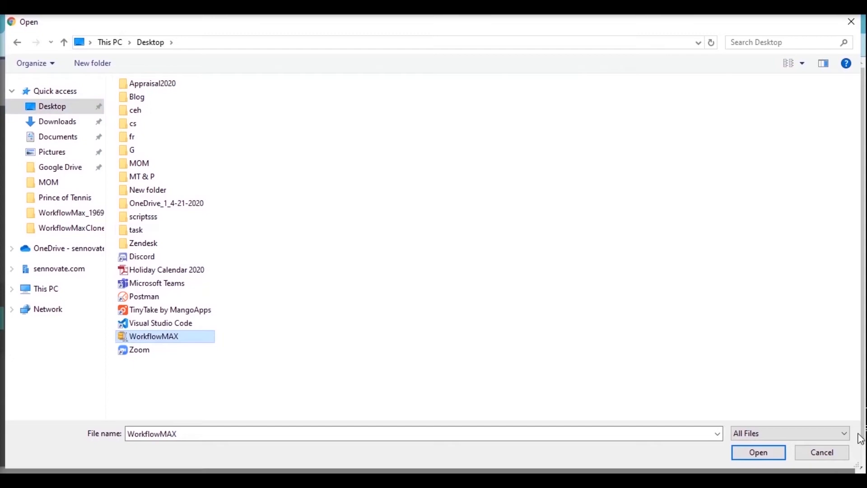
left_click(757, 452)
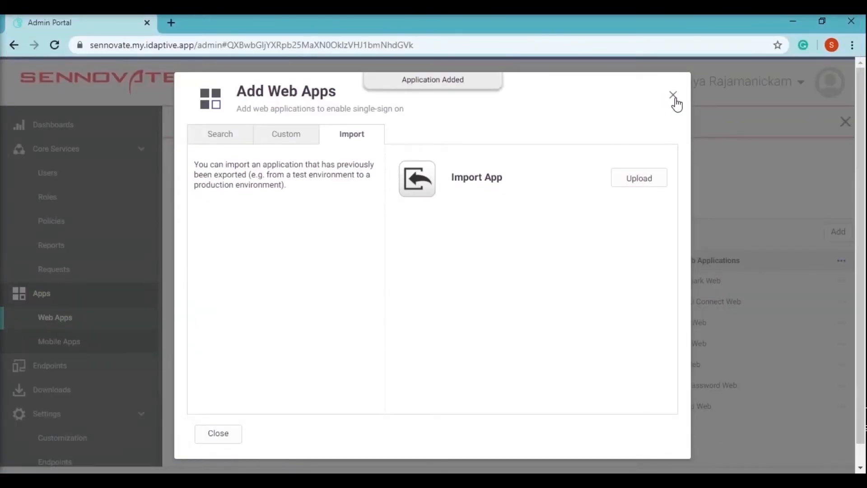
left_click(672, 95)
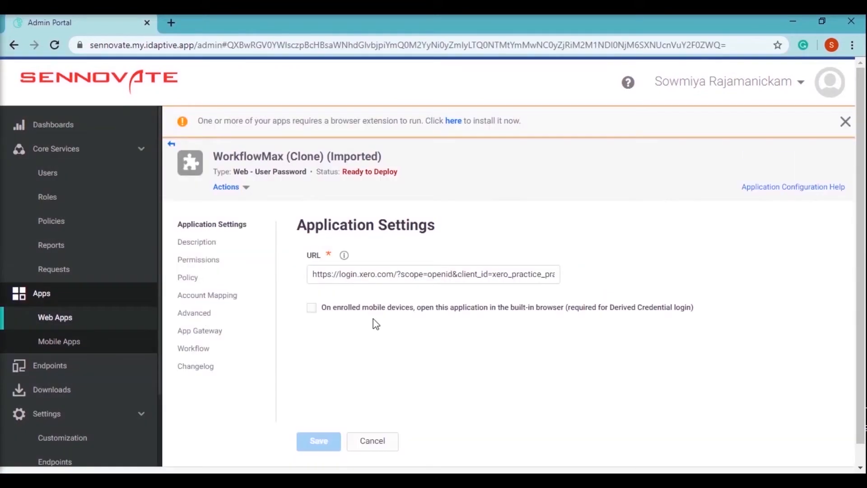
left_click(198, 239)
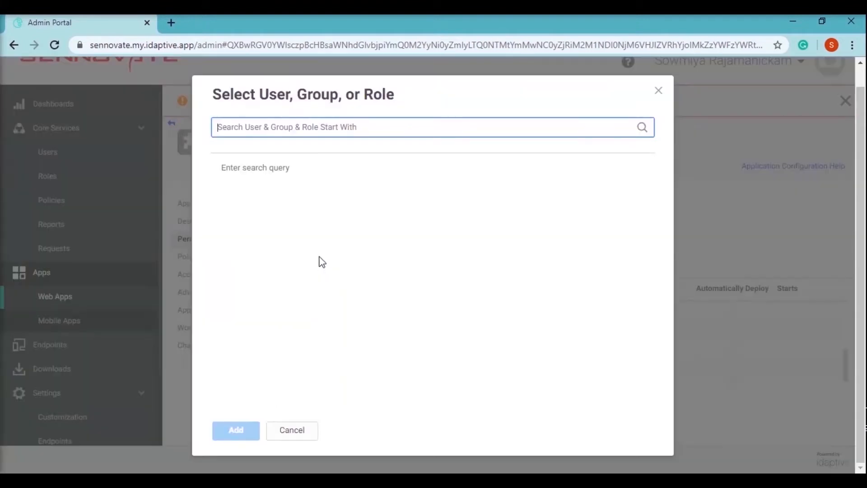
type("sra")
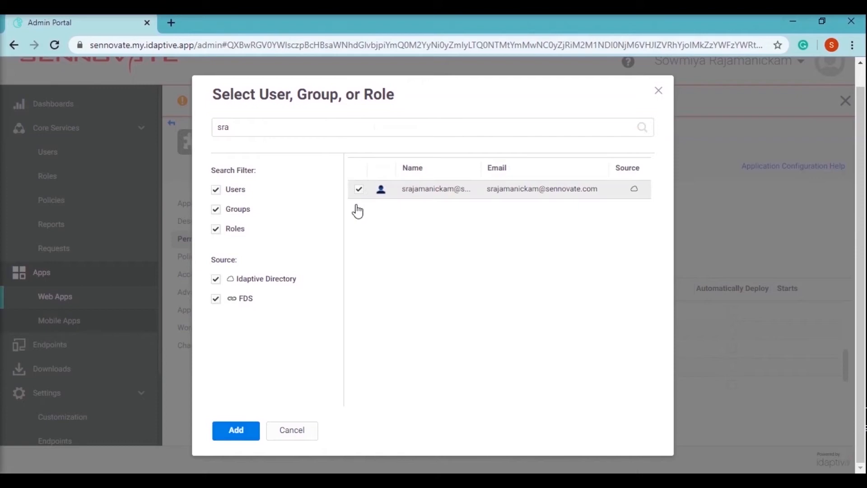
left_click(236, 430)
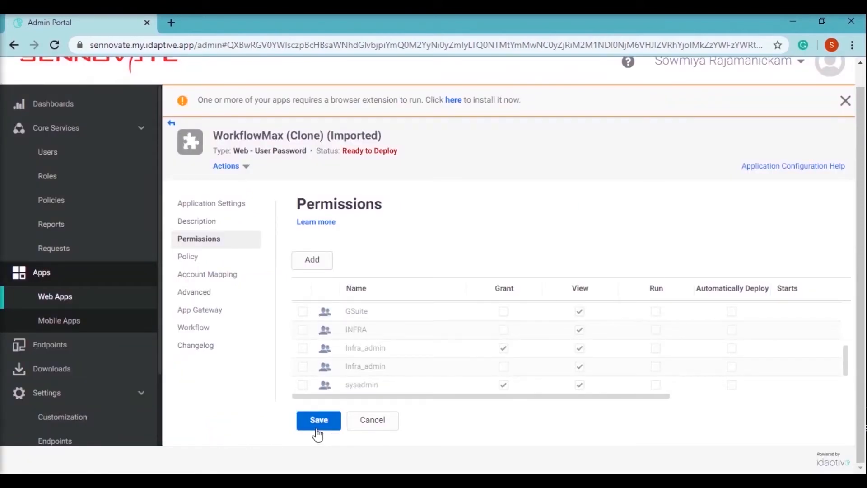
left_click(317, 419)
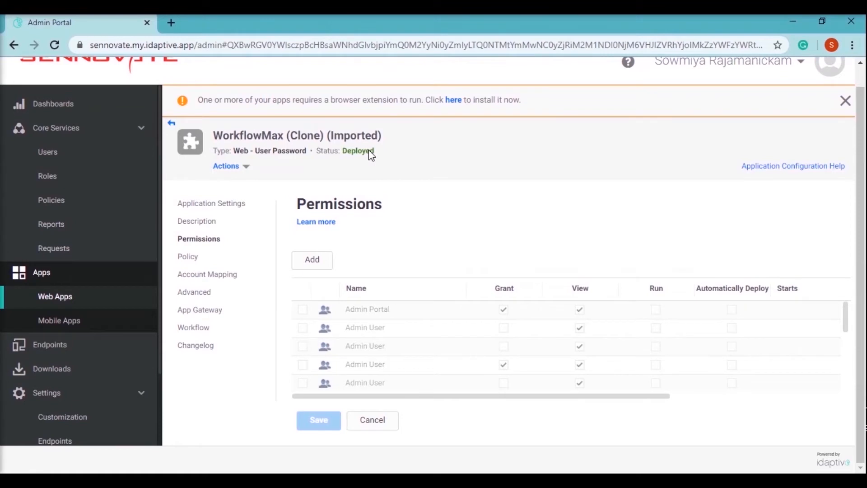
mouse_move(203, 103)
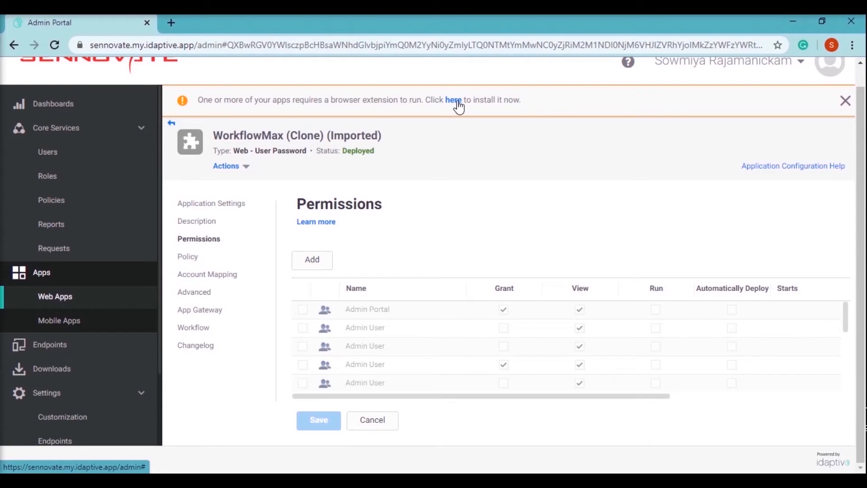
Add the Idaptive Browser Extension to Chrome from the Web Store and return to the Admin Portal
left_click(453, 100)
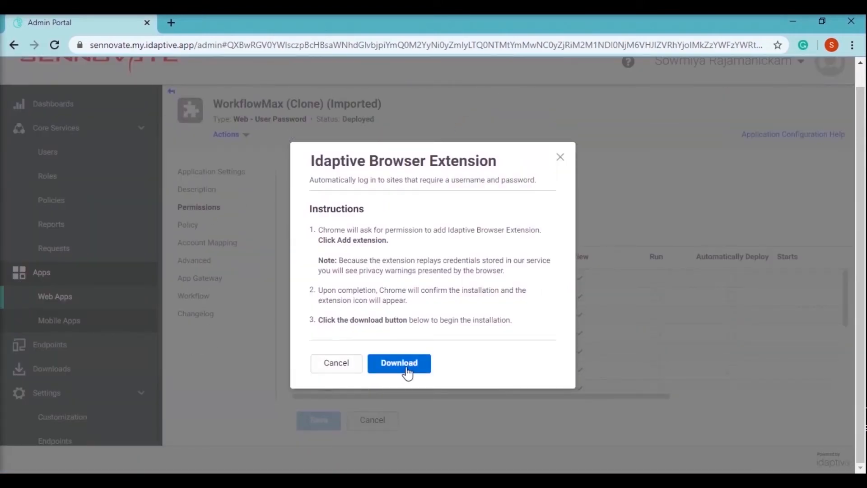
left_click(398, 363)
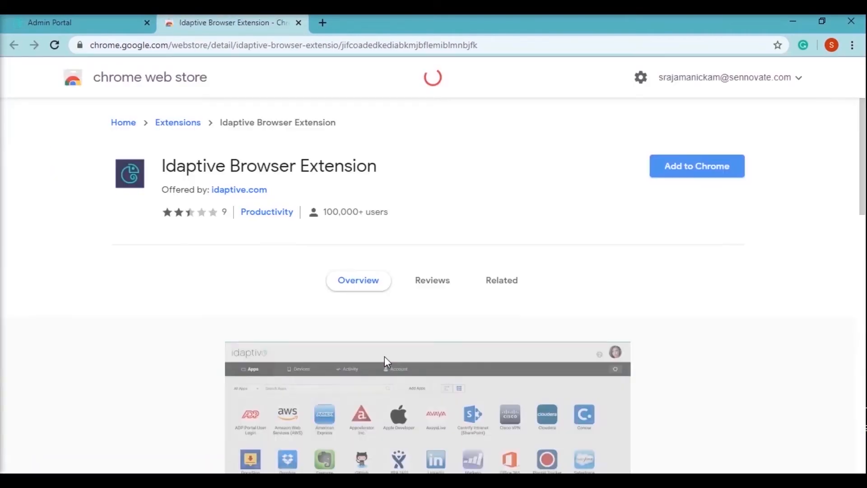
left_click(696, 167)
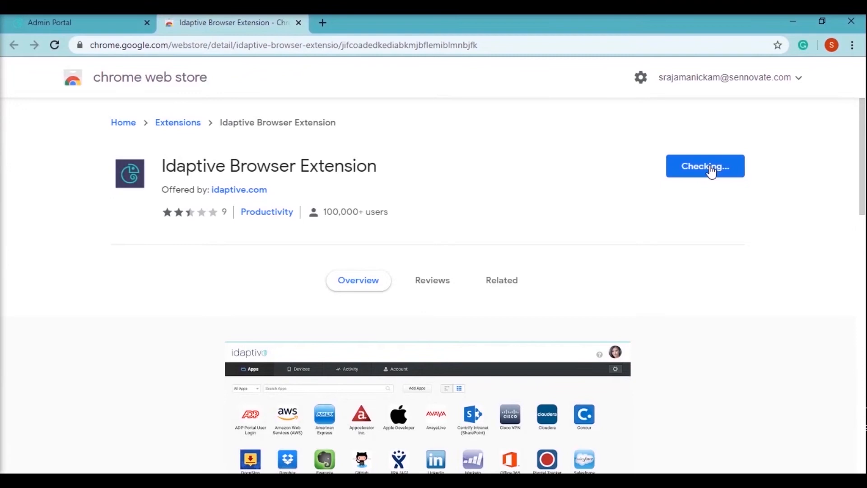
mouse_move(654, 224)
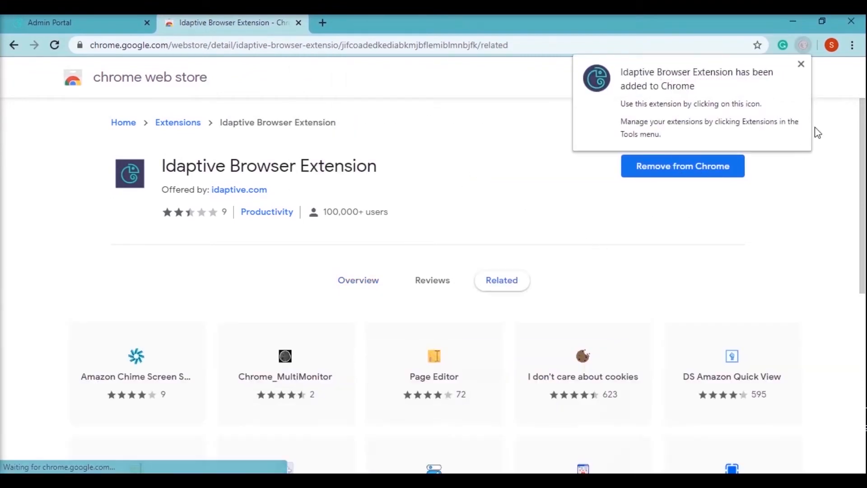
left_click(800, 64)
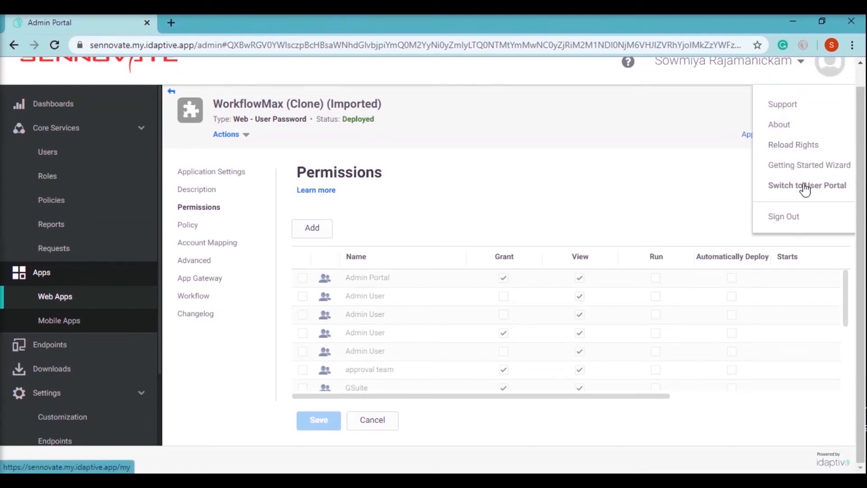
Switch to the User Portal and sign the Idaptive extension in for single sign-on
left_click(806, 185)
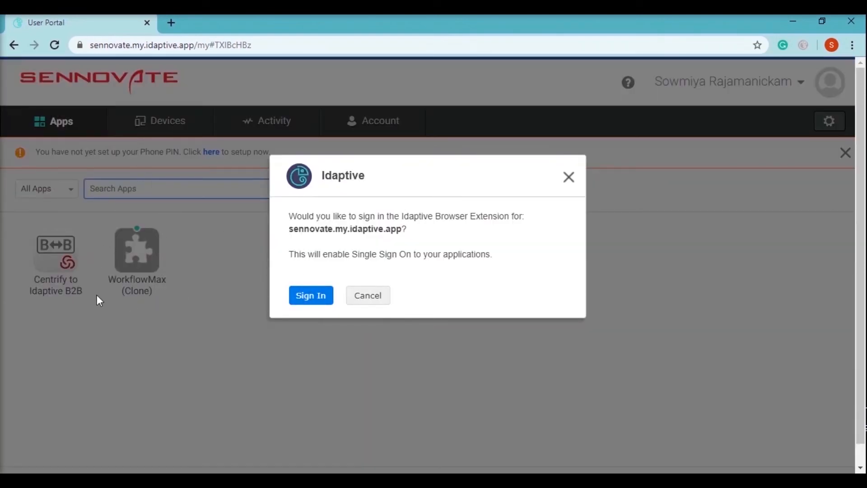
mouse_move(195, 286)
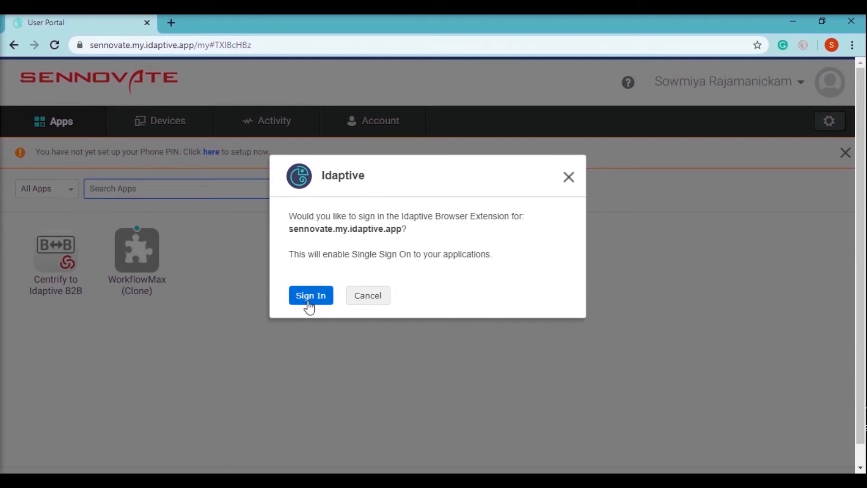
mouse_move(337, 297)
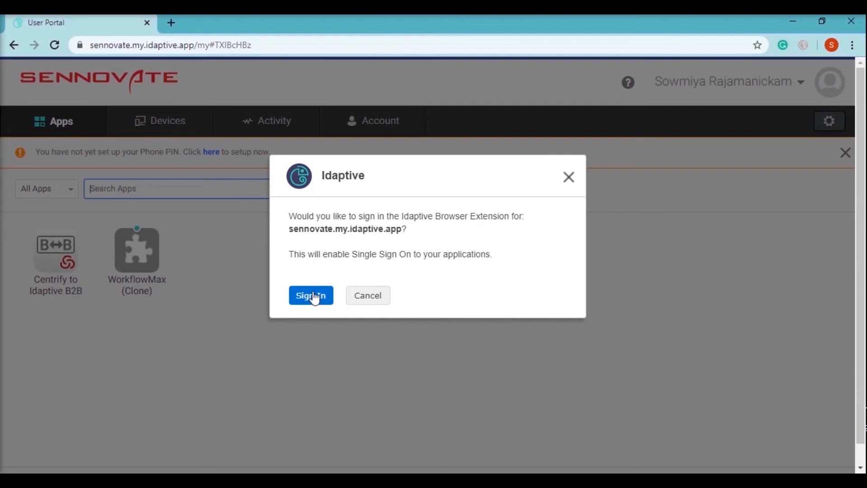
left_click(310, 294)
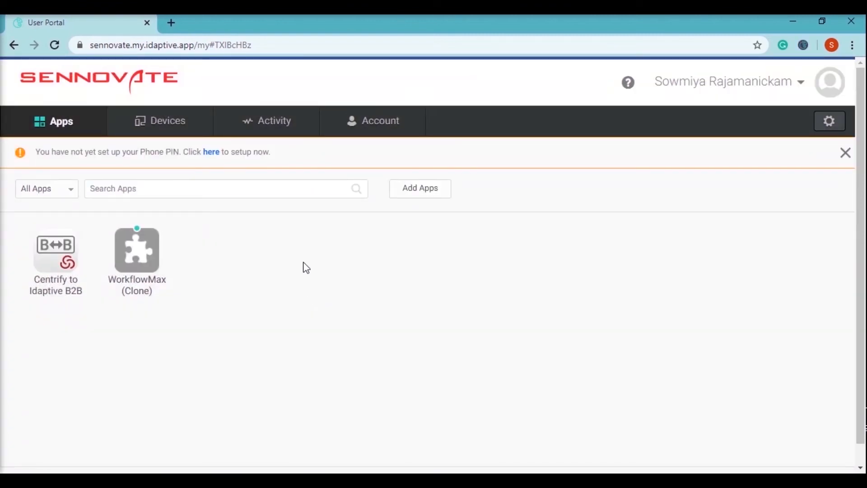
left_click(137, 250)
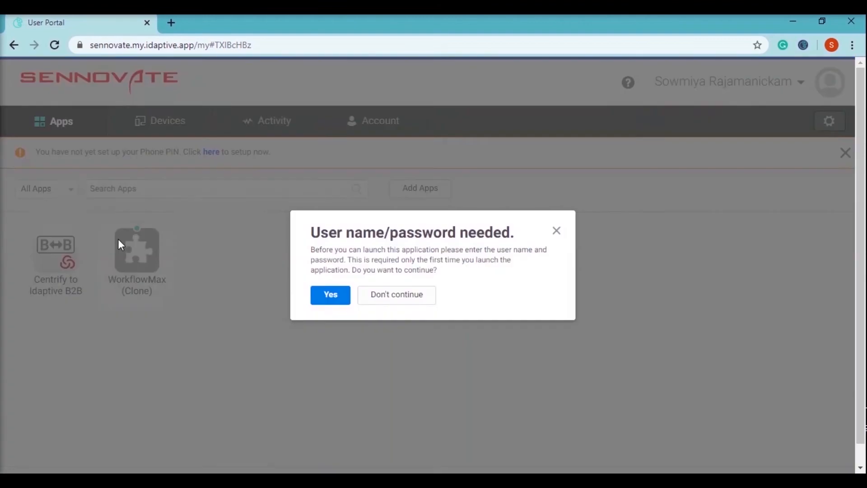
left_click(331, 294)
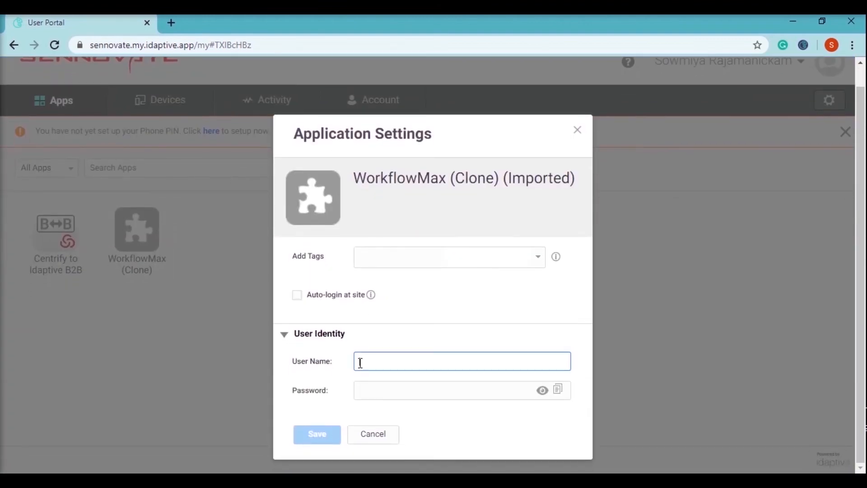
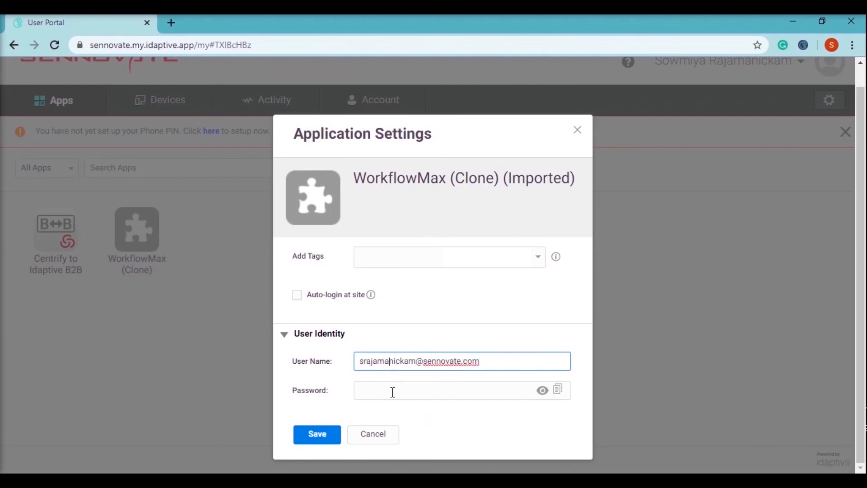
type("•••••")
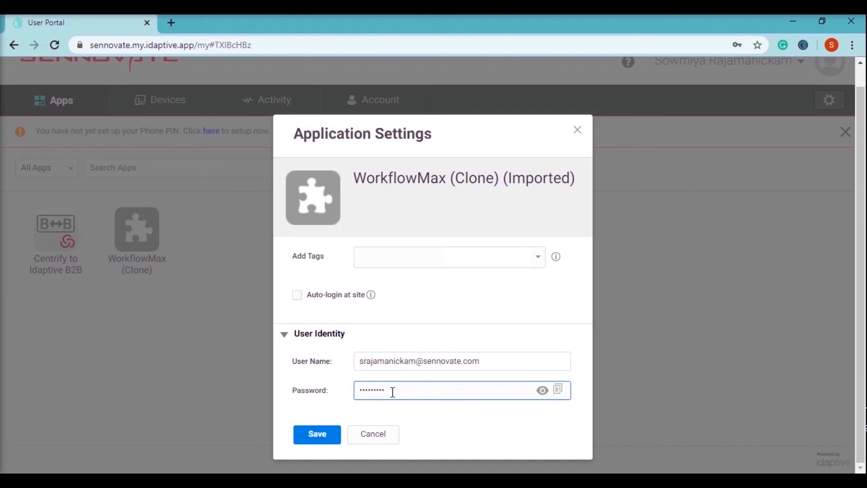
left_click(317, 434)
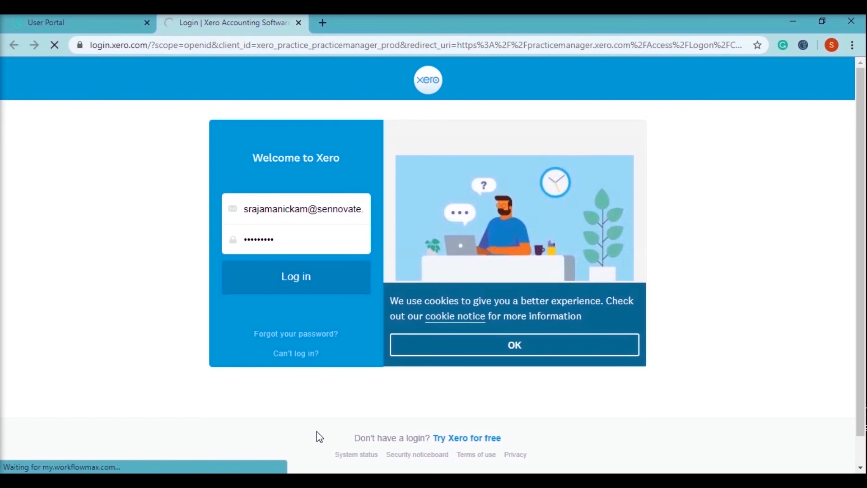
Log in on the Xero page with the prefilled credentials to reach the WorkflowMax dashboard
left_click(295, 276)
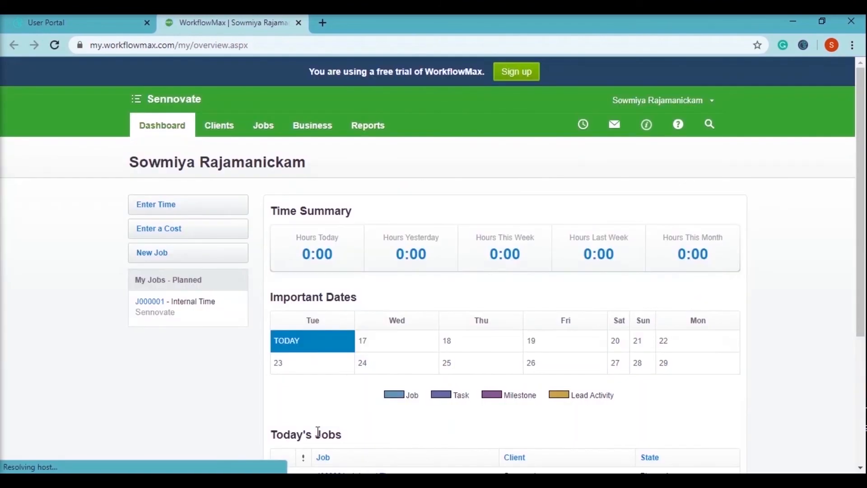